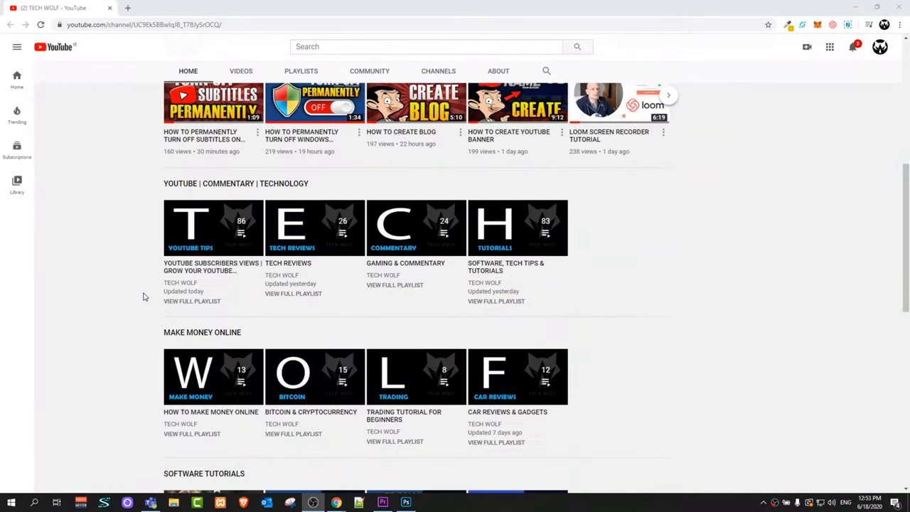
Browse the TECH WOLF channel's playlist sections, ending beside a new blank tab
scroll("up", 3)
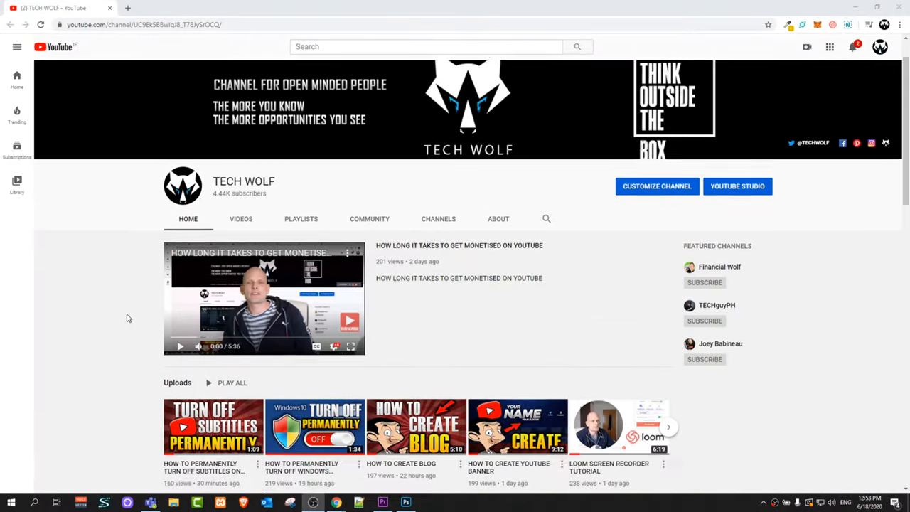
scroll("down", 3)
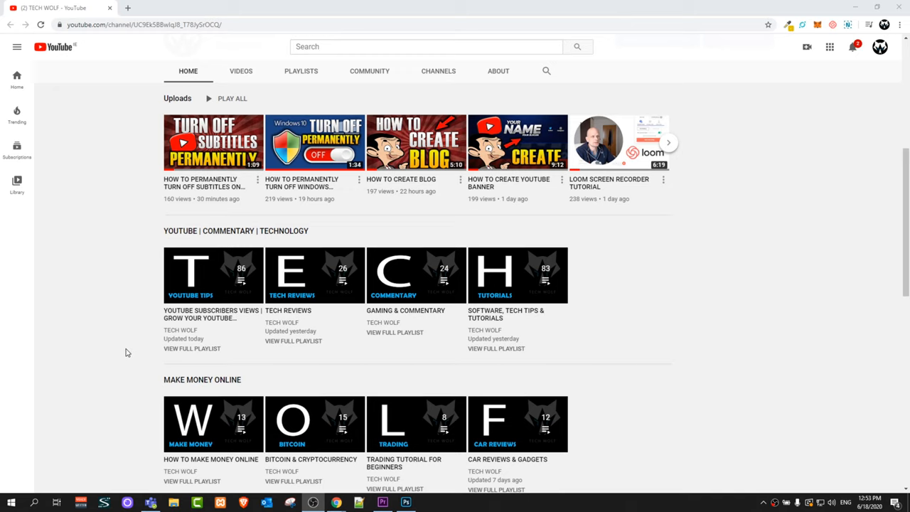
mouse_move(430, 348)
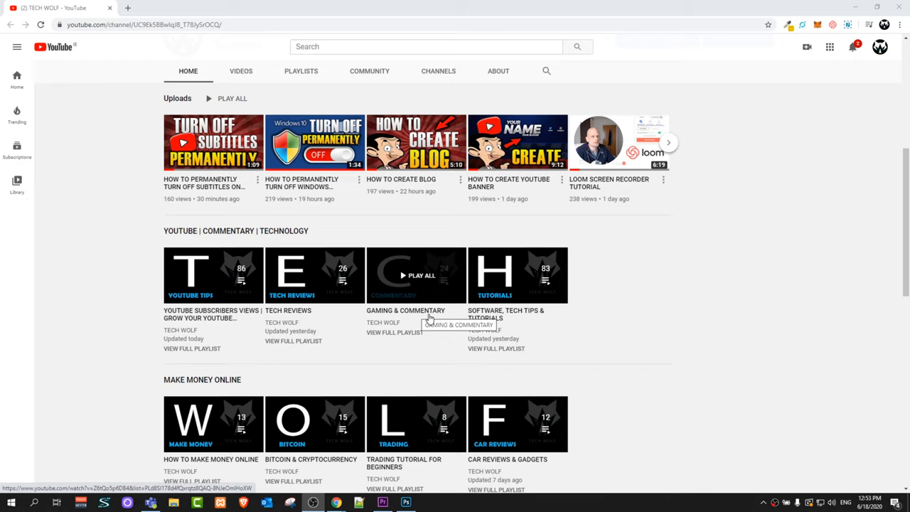
scroll("up", 3)
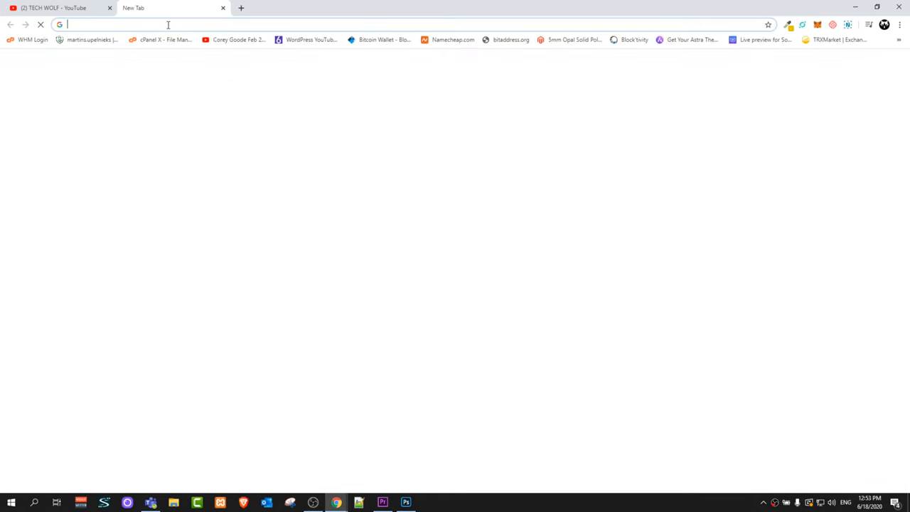
Search Google for 'steam' and go to the official 'Welcome to Steam' result
type("steam")
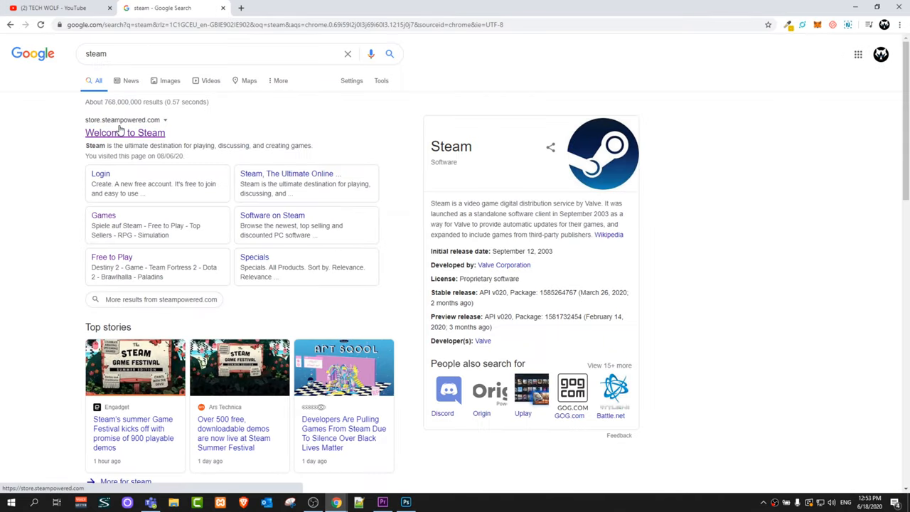
left_click(125, 133)
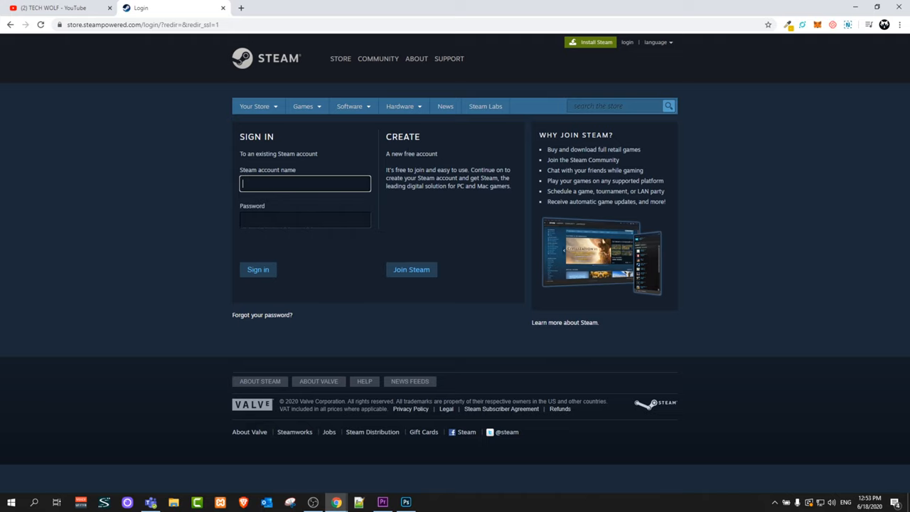
left_click(411, 270)
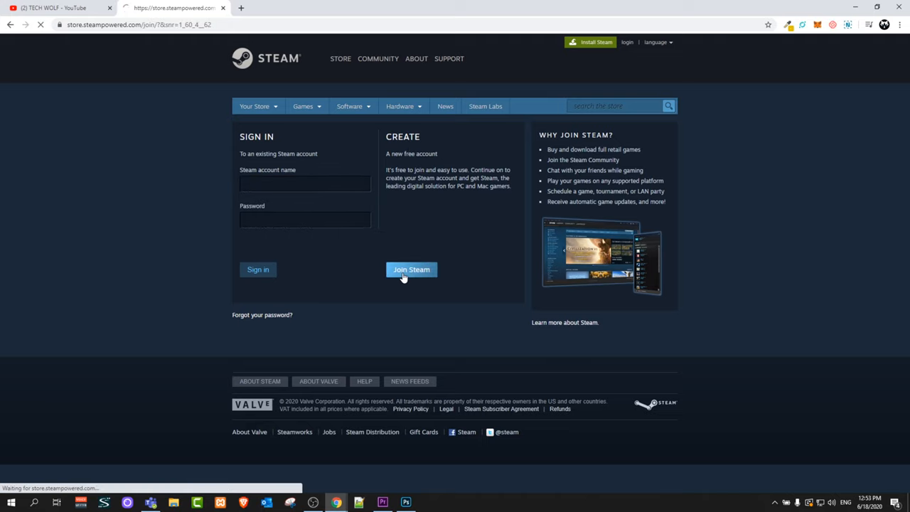
left_click(412, 270)
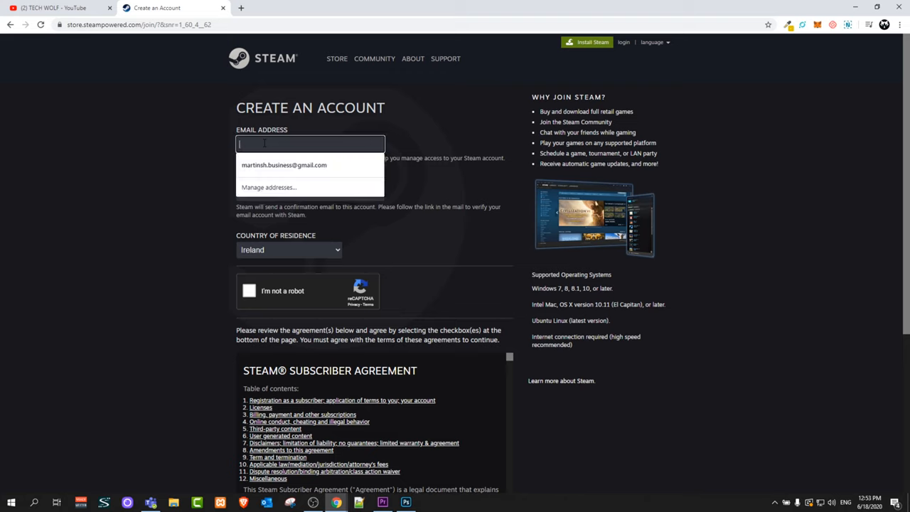
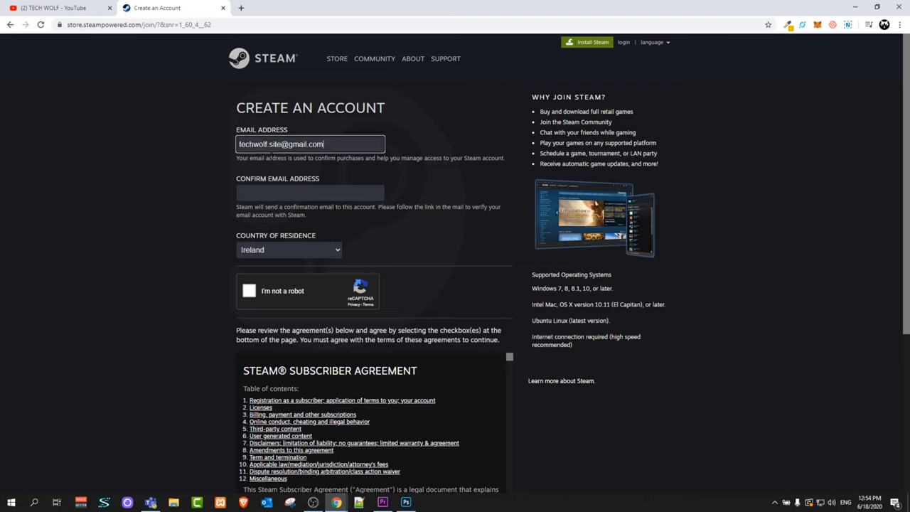
mouse_move(322, 183)
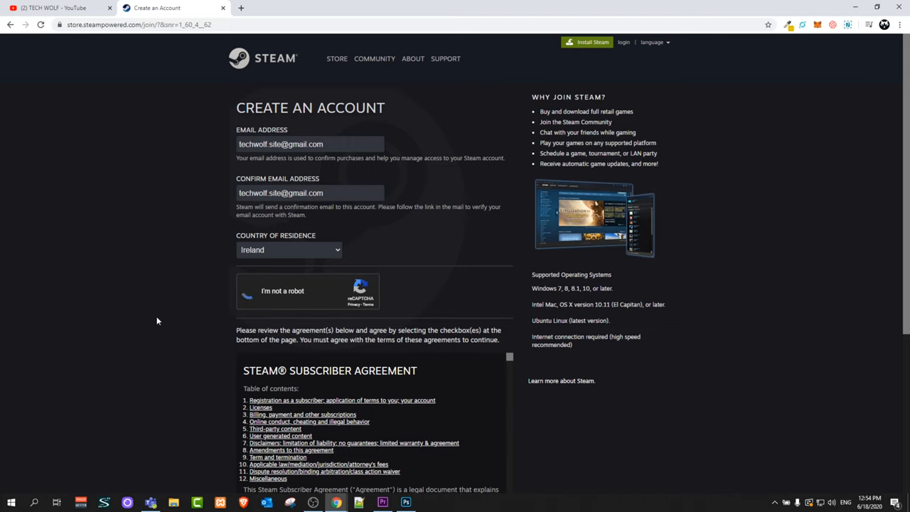
Complete the 'I'm not a robot' check by selecting the bus images and verifying
left_click(247, 291)
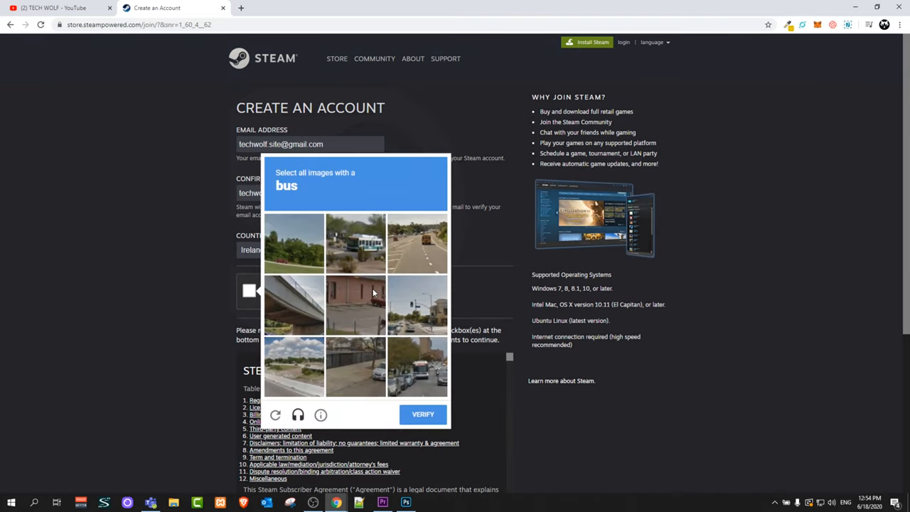
left_click(355, 243)
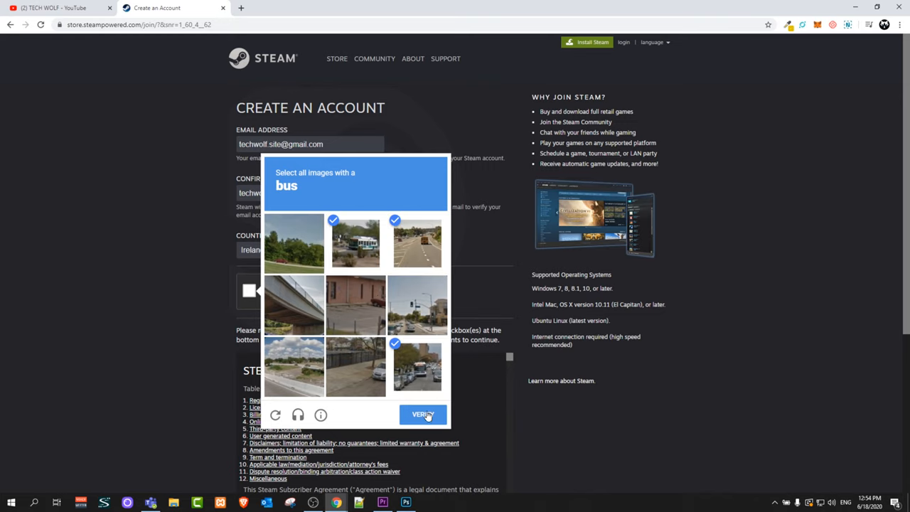
left_click(422, 415)
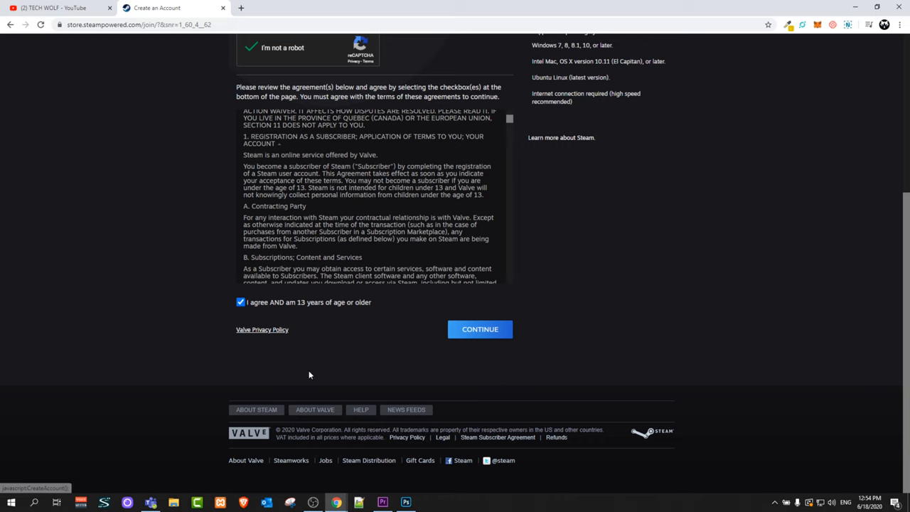
Submit the signup form so Steam sends the email verification
left_click(480, 329)
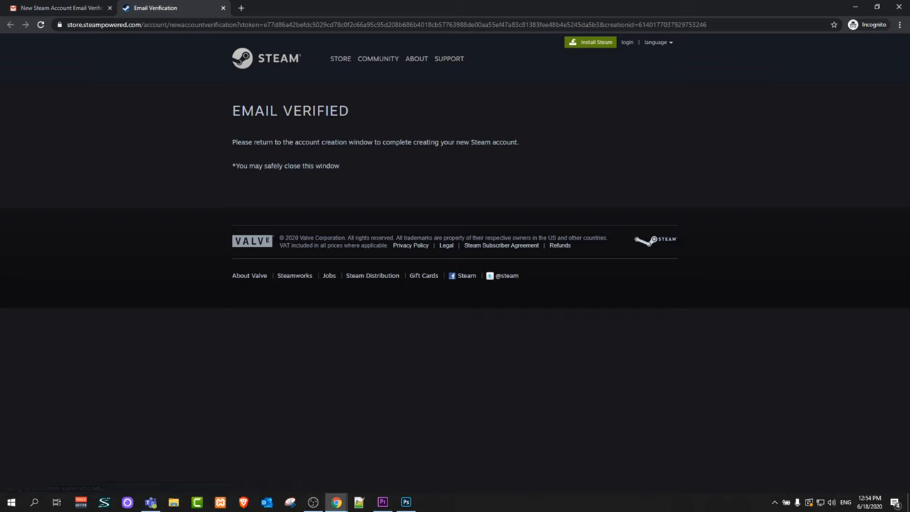
mouse_move(269, 153)
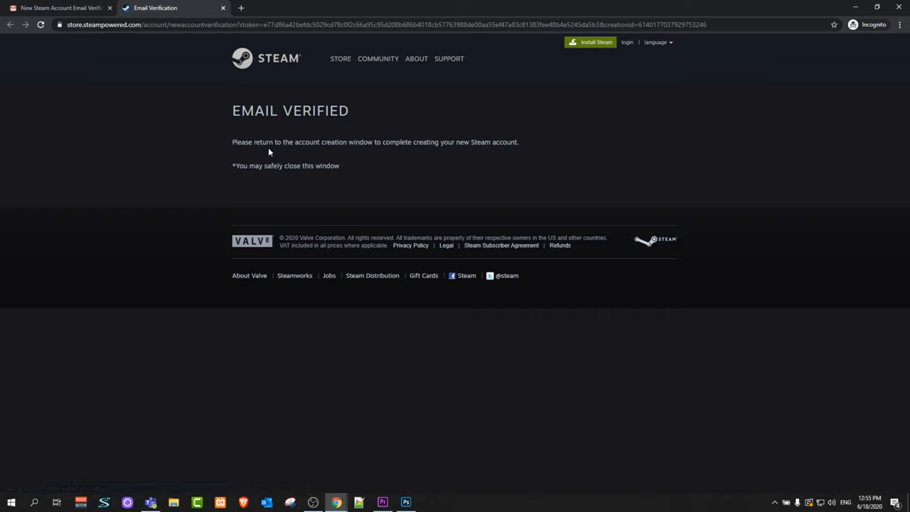
mouse_move(403, 154)
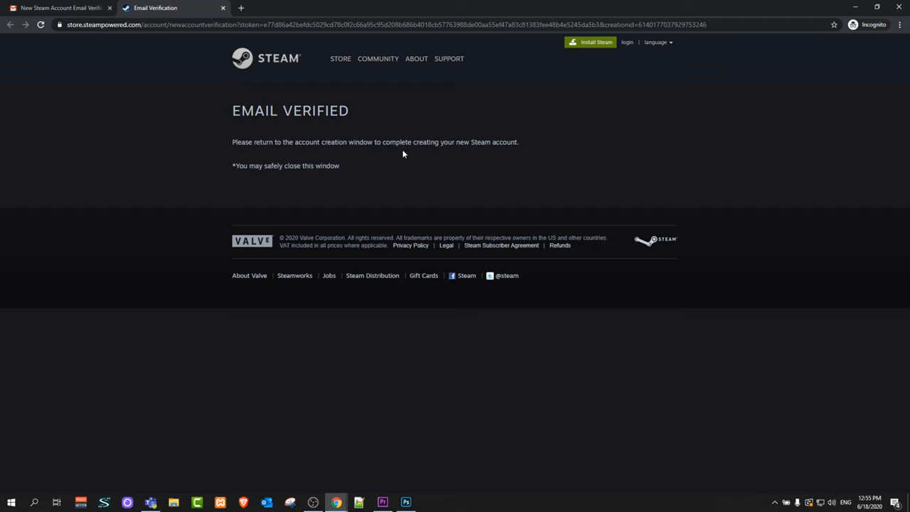
mouse_move(478, 151)
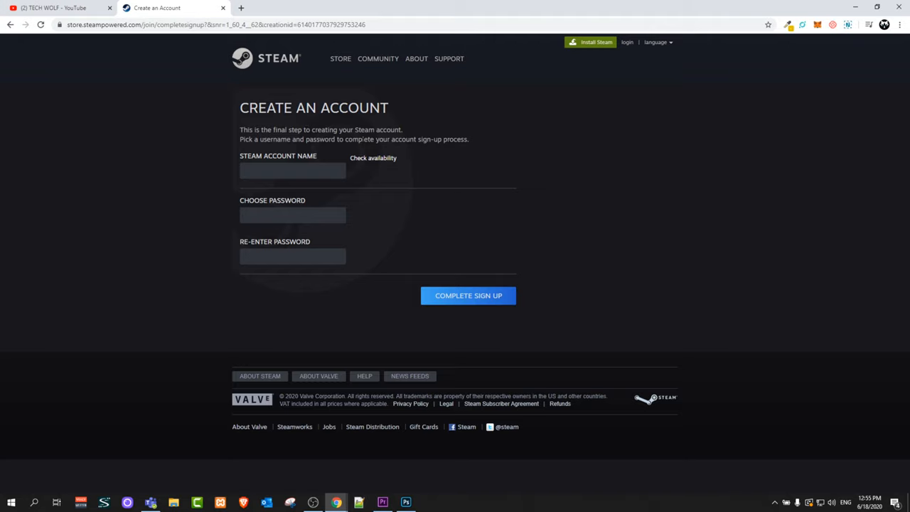
Enter an available account name and matching passwords, then complete sign up
left_click(293, 170)
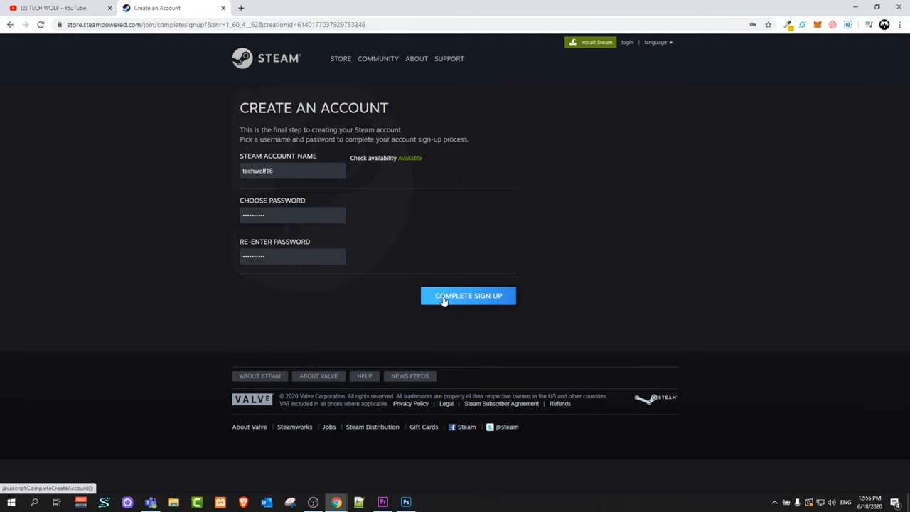
left_click(468, 295)
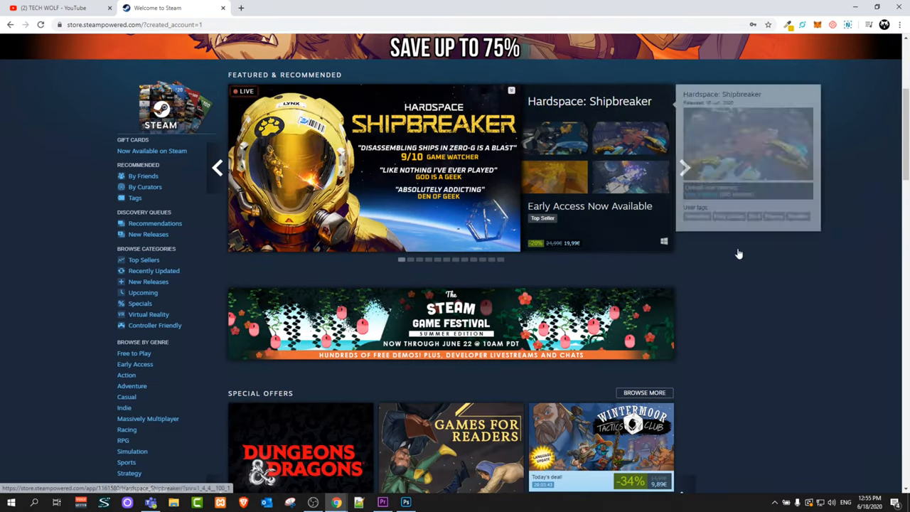
mouse_move(696, 239)
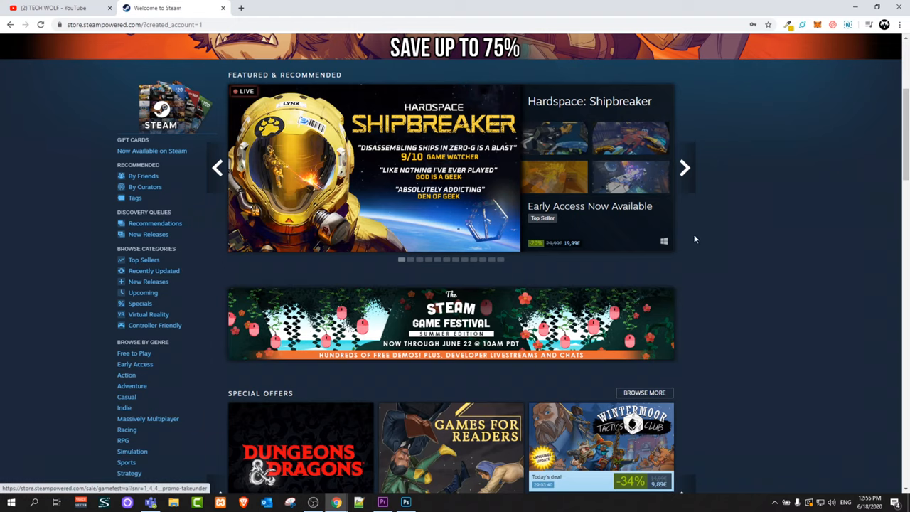
mouse_move(306, 388)
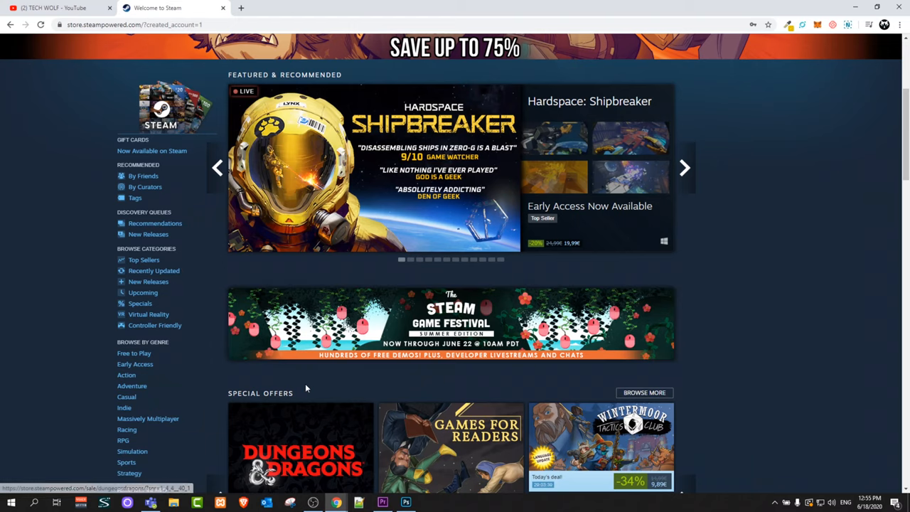
Scroll to the top of the store homepage to see the signed-in account name
scroll("up", 3)
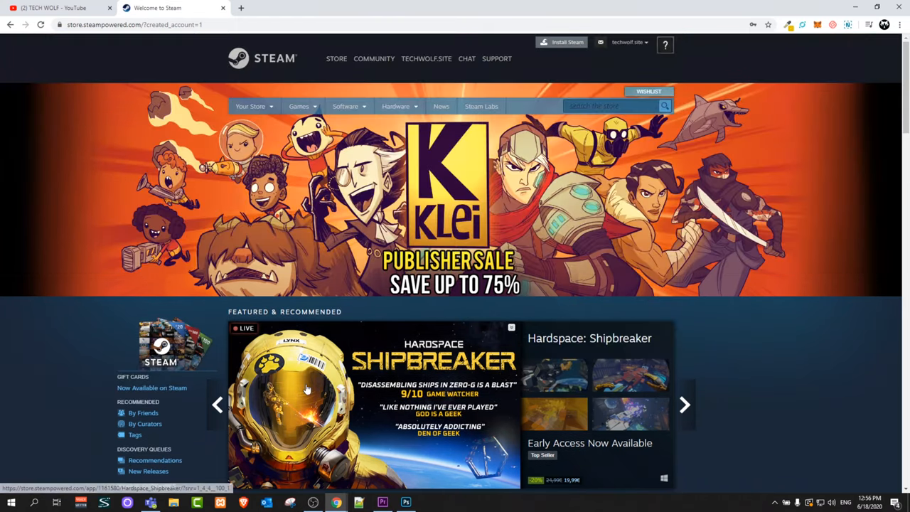